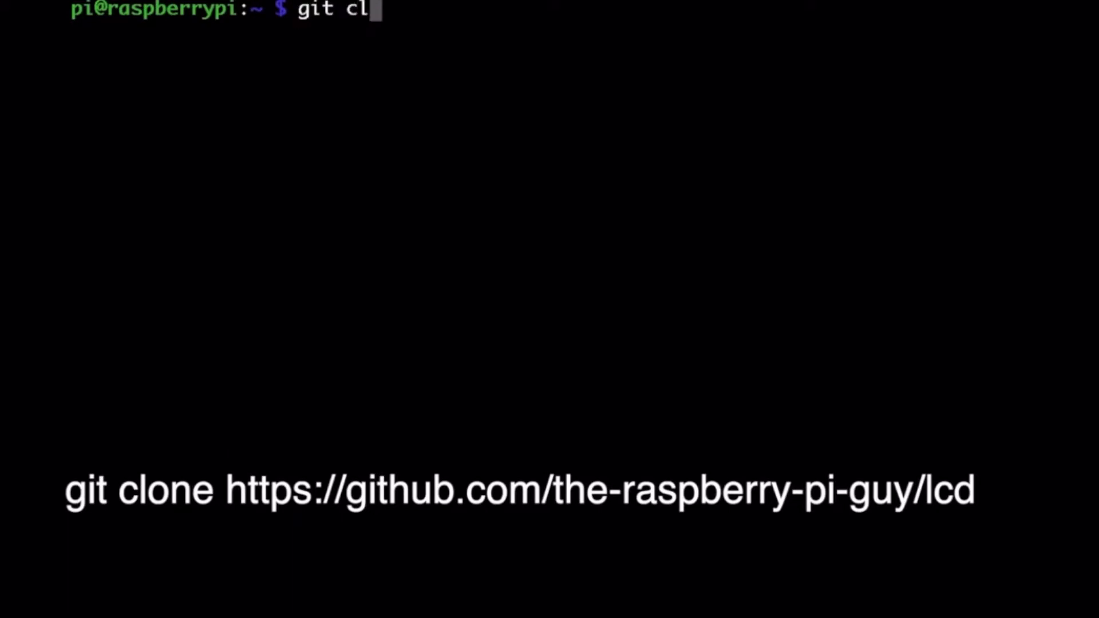
Clone the LCD driver repository from github.com/the-raspberry-pi-guy/lcd into the home directory
type("one https://")
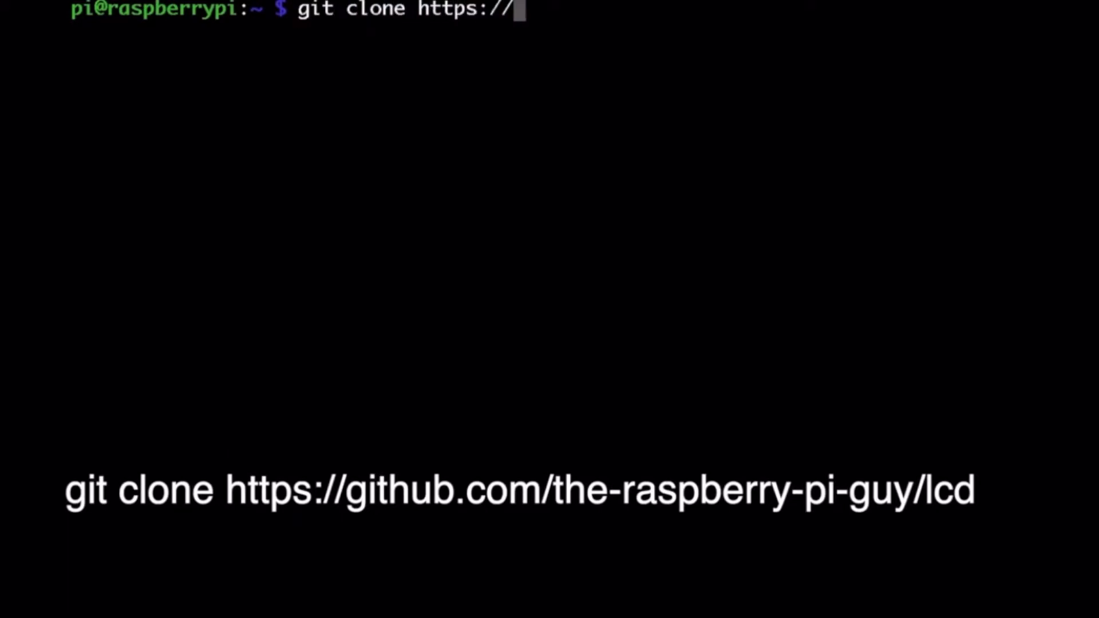
type("github.com/th")
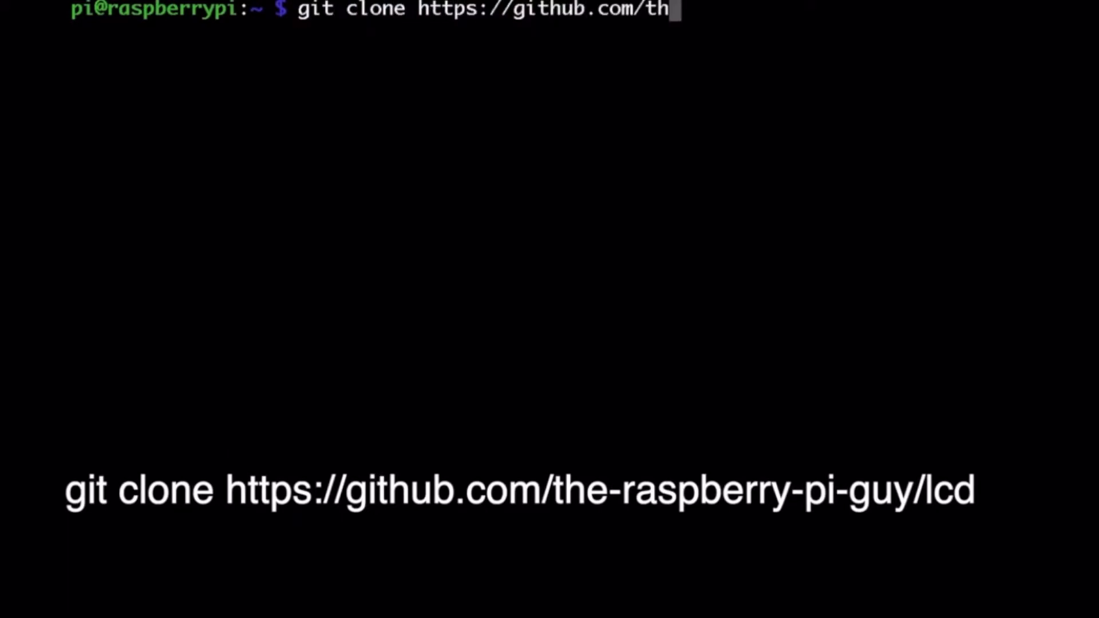
type("e-raspbe")
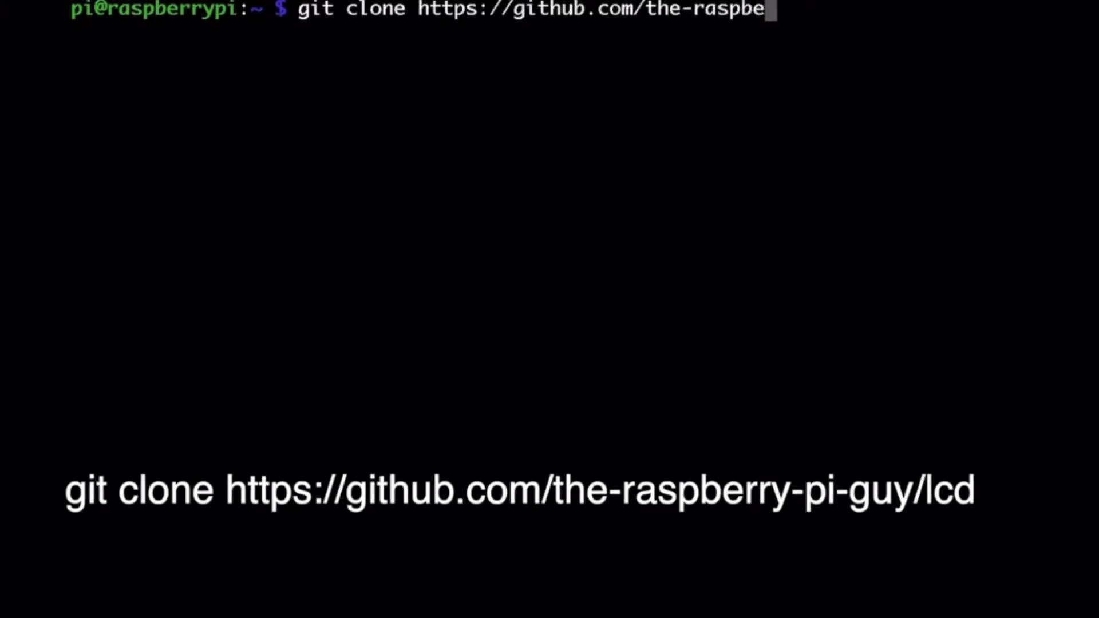
type("rry-pi-guy/l")
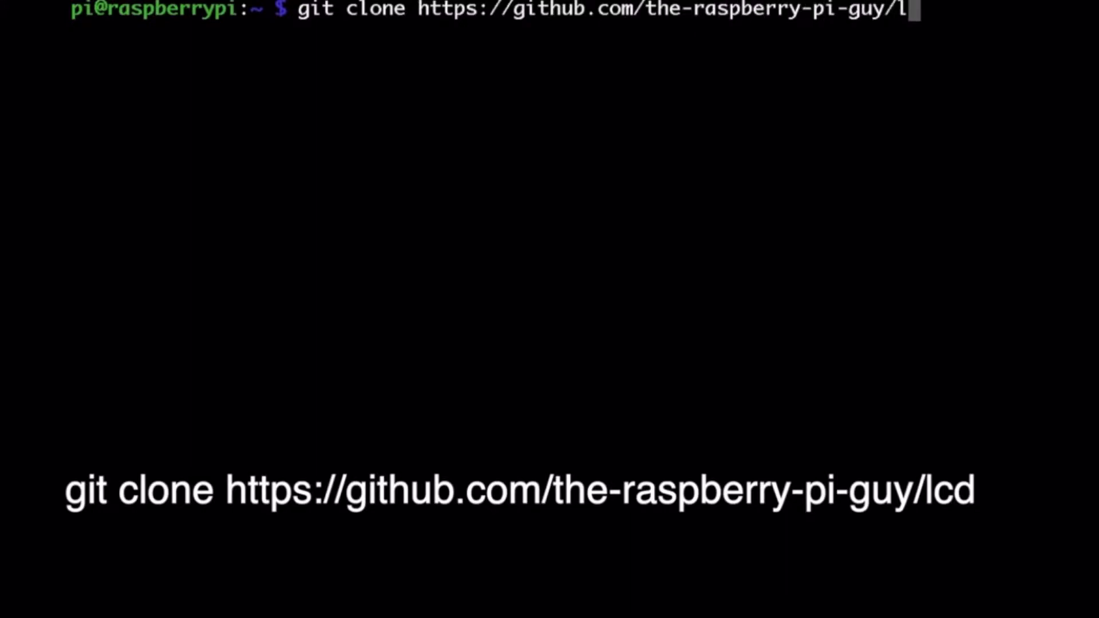
key("Return")
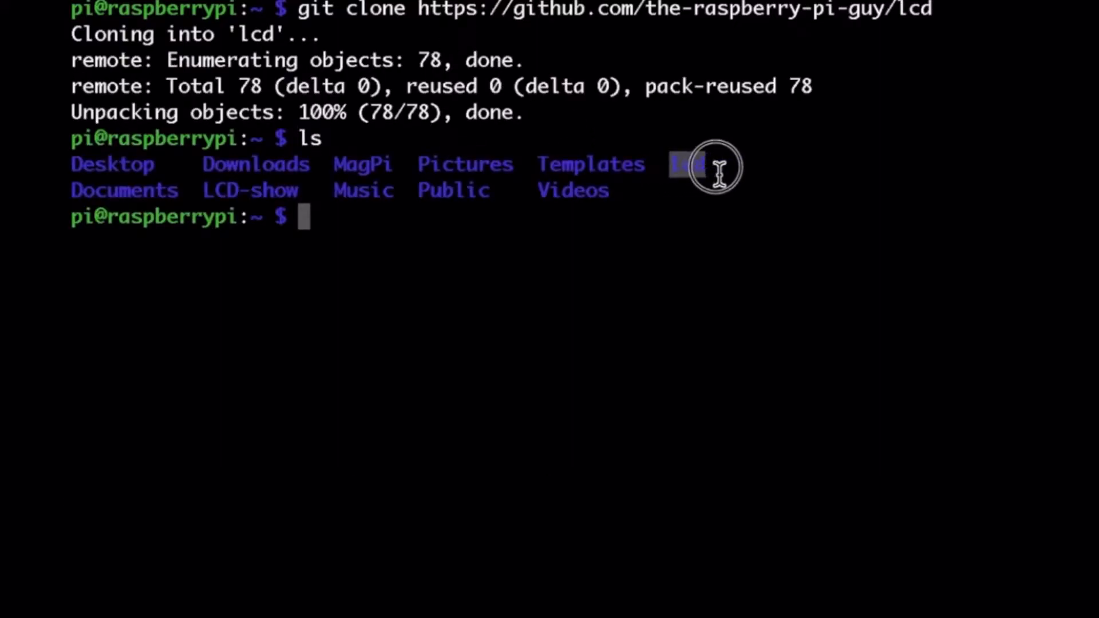
mouse_move(301, 139)
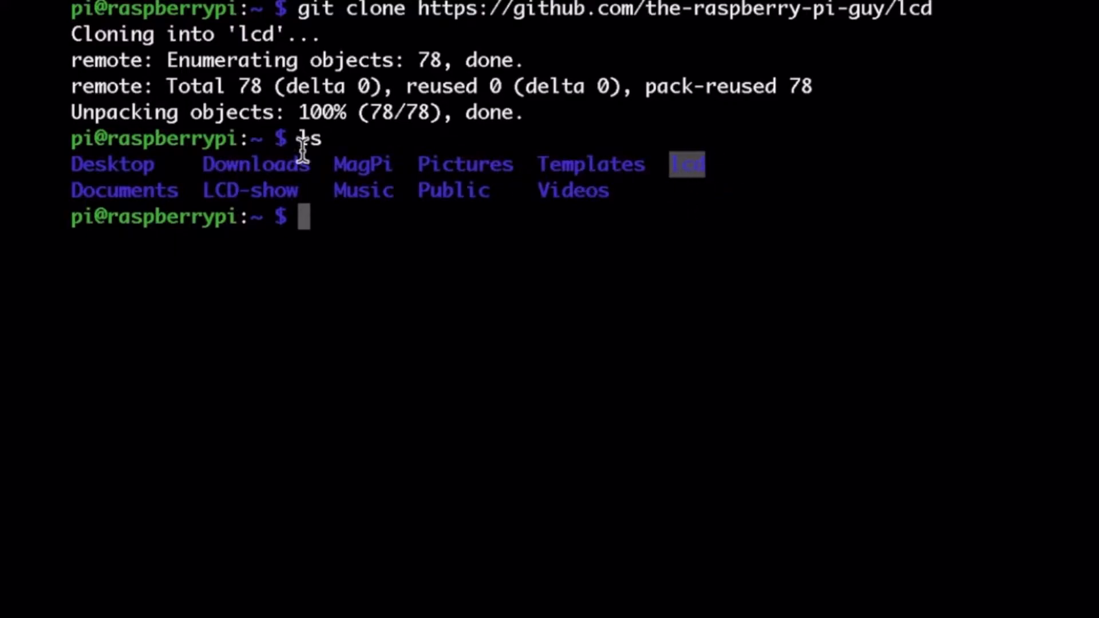
Enter the lcd folder and run sudo sh install.sh to install the driver
type("cd l")
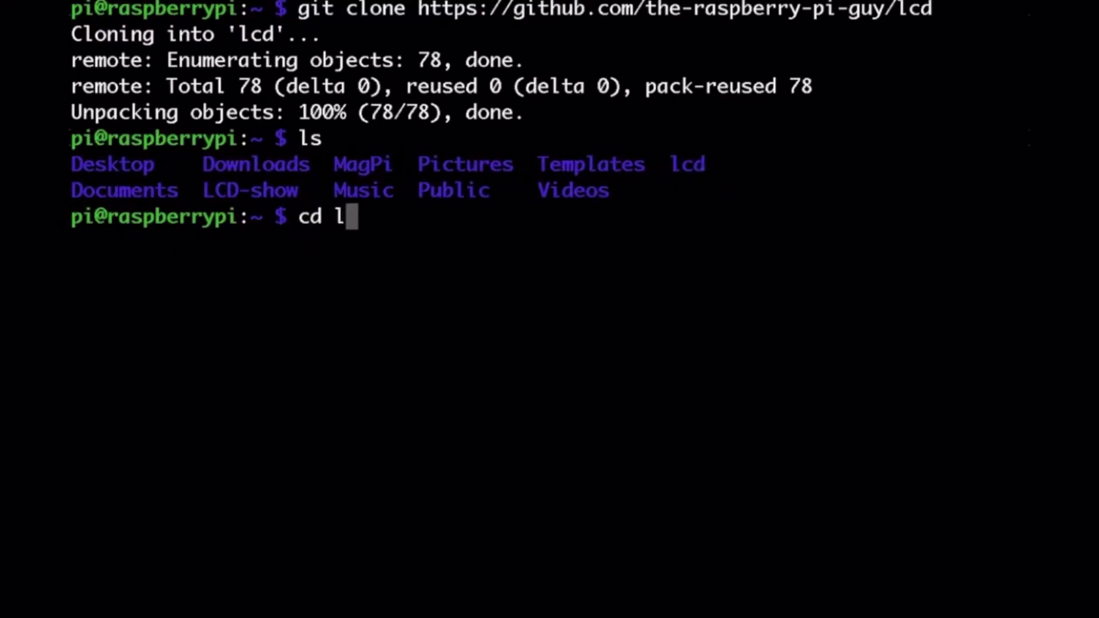
key("Return")
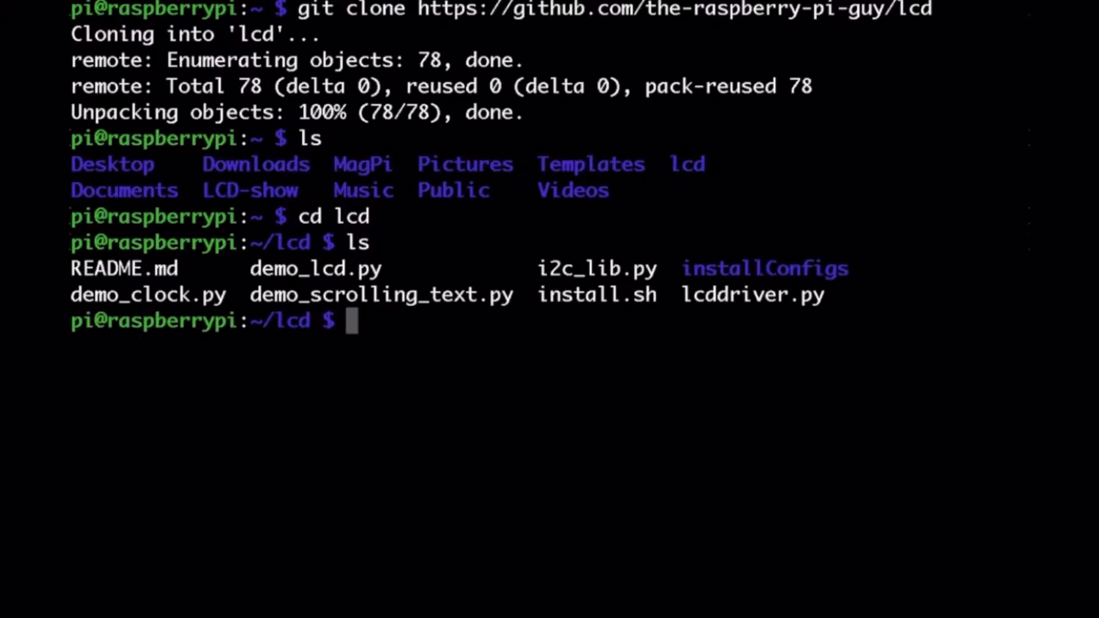
type("sudo")
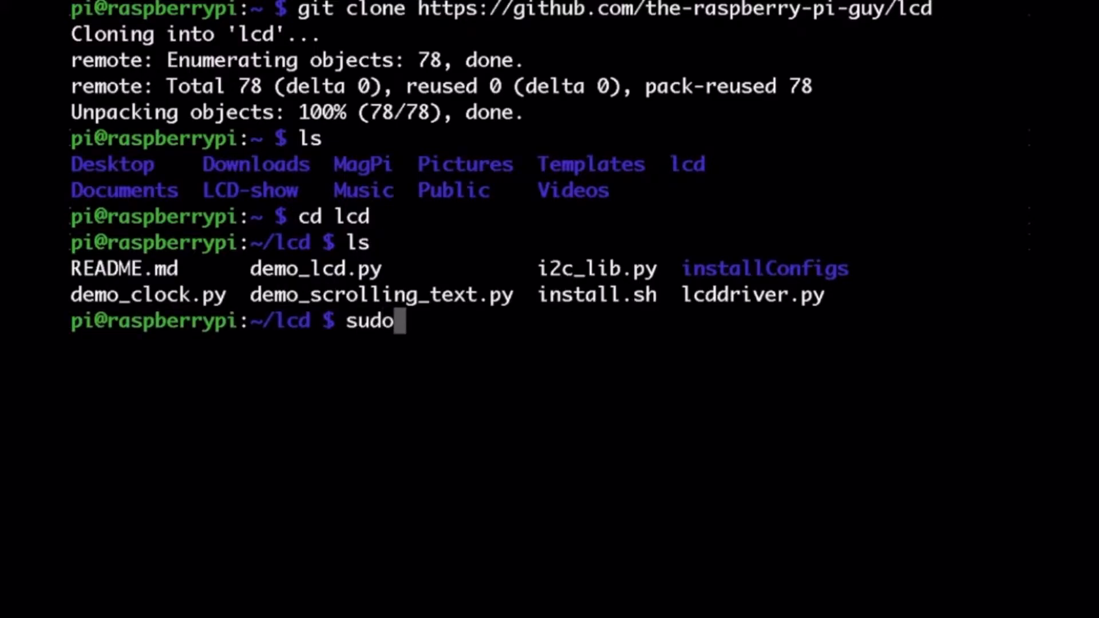
type("sh")
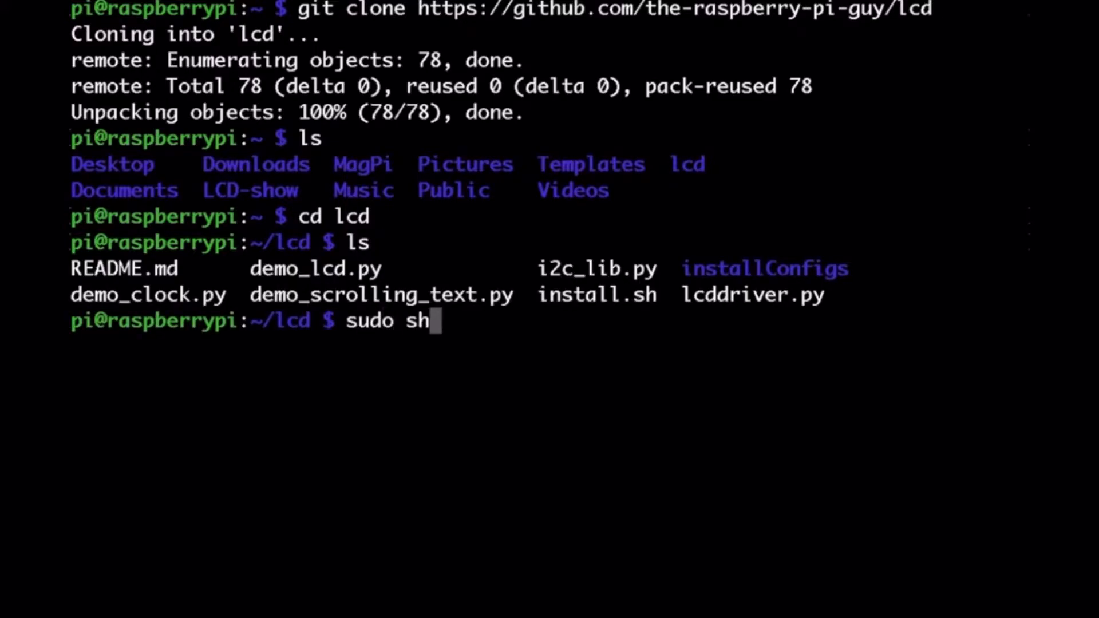
type("install.")
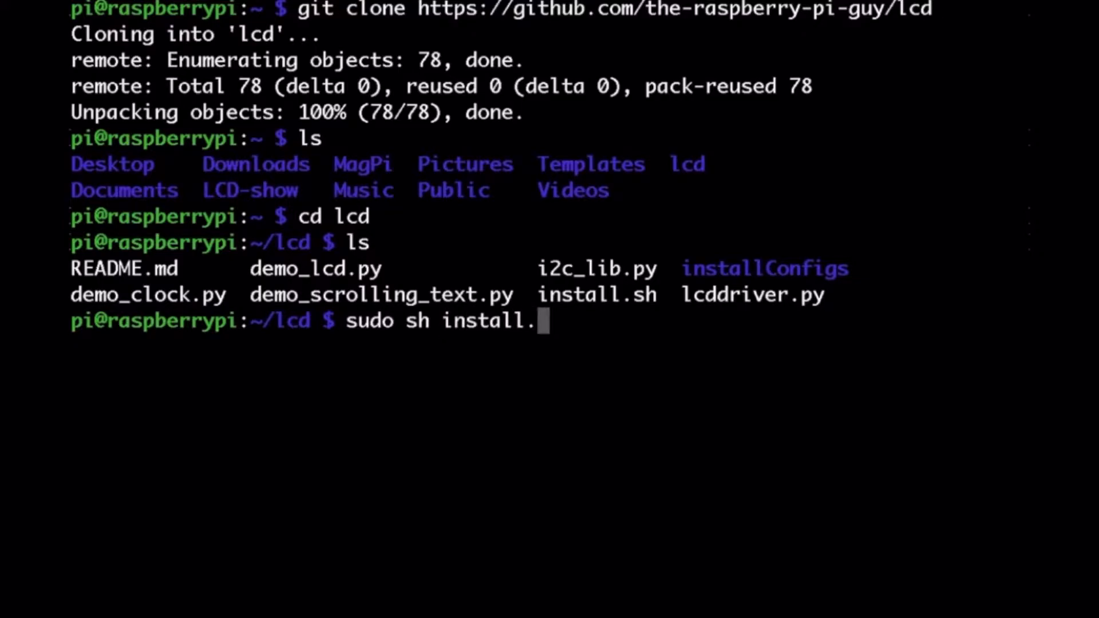
type("sh")
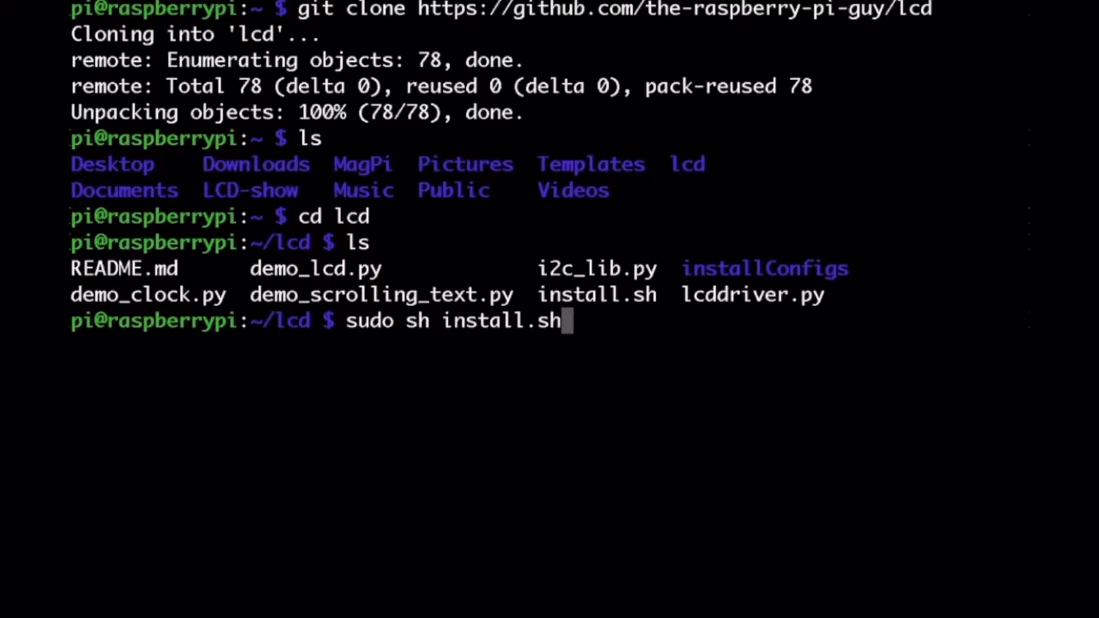
key("Return")
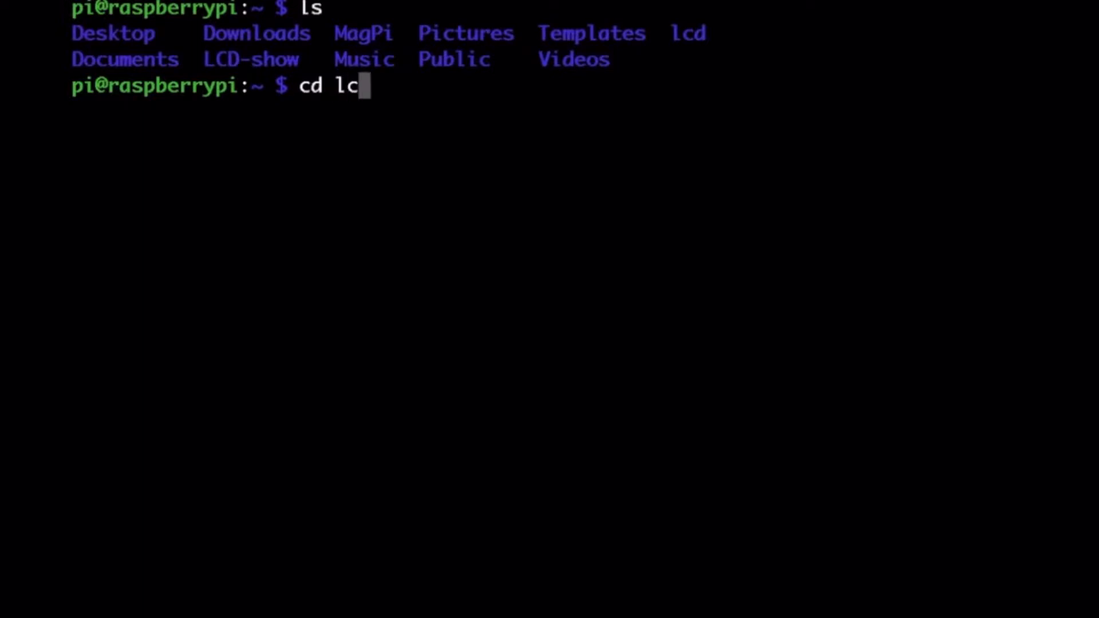
Move into the lcd folder and start a nano command to view demo_lcd.py
key("Return")
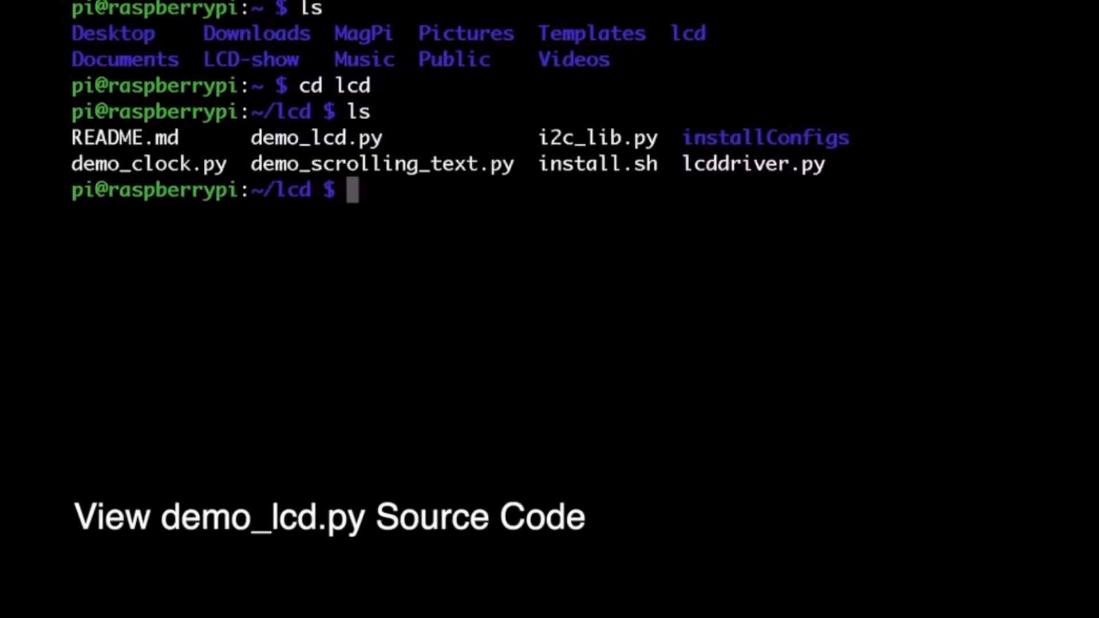
type("nano")
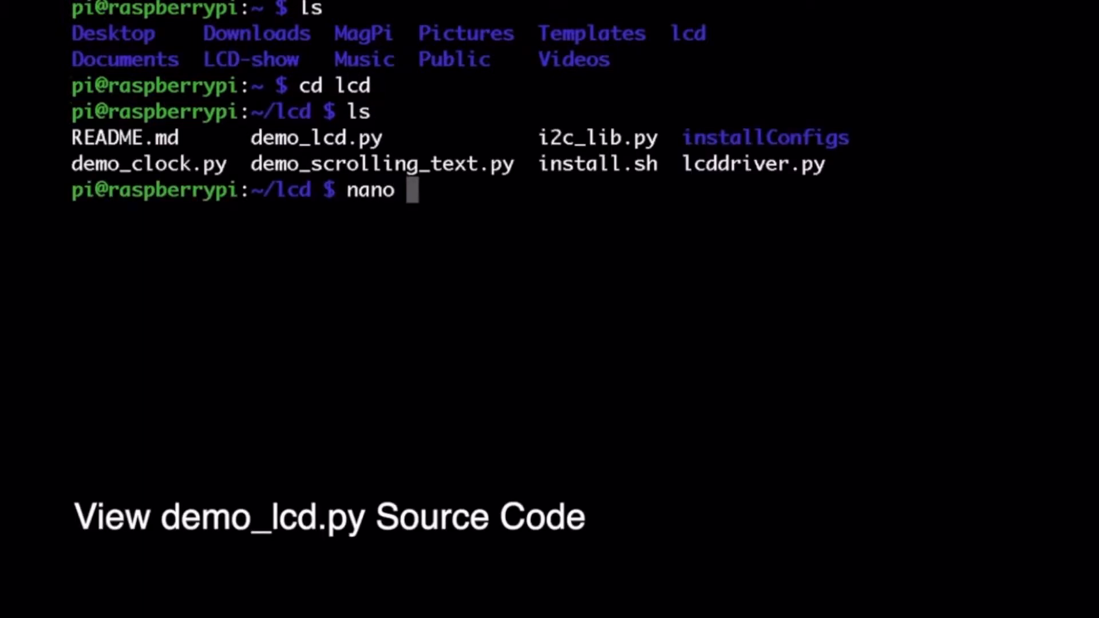
type("demo")
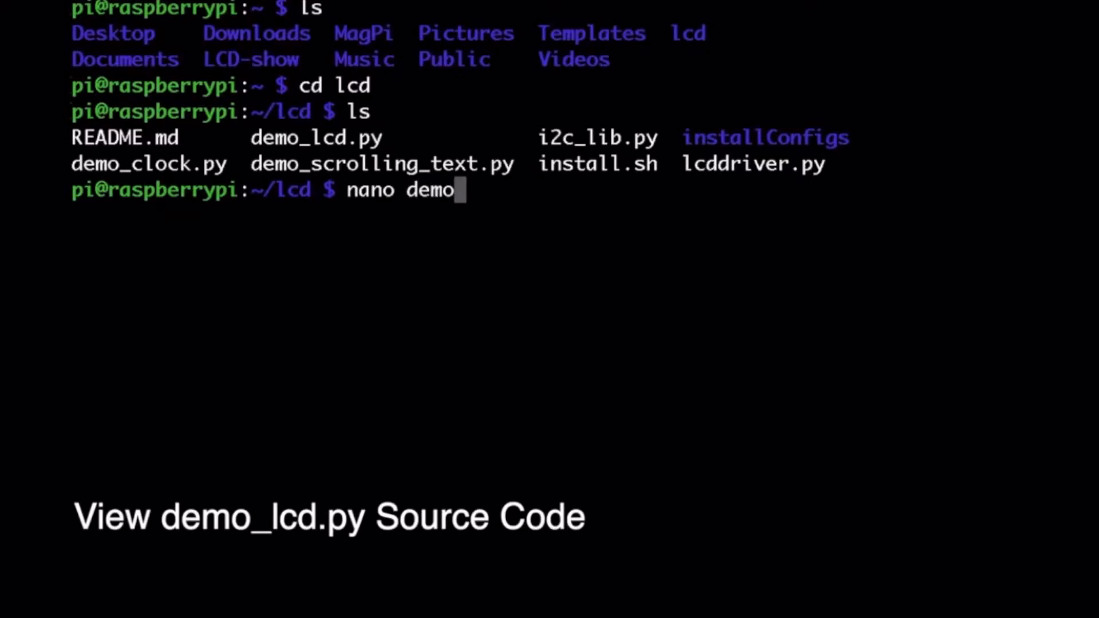
type("_lcd.py")
type("nano lcddriver.py")
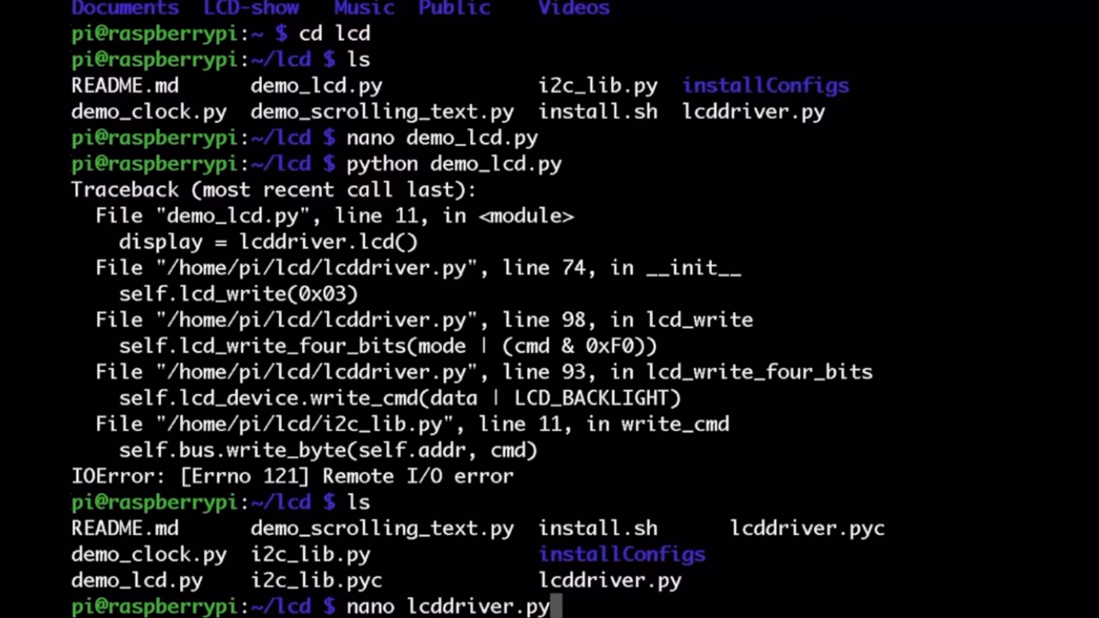
Edit lcddriver.py so ADDRESS reads 0x3f instead of 0x27 and save the file
key("Return")
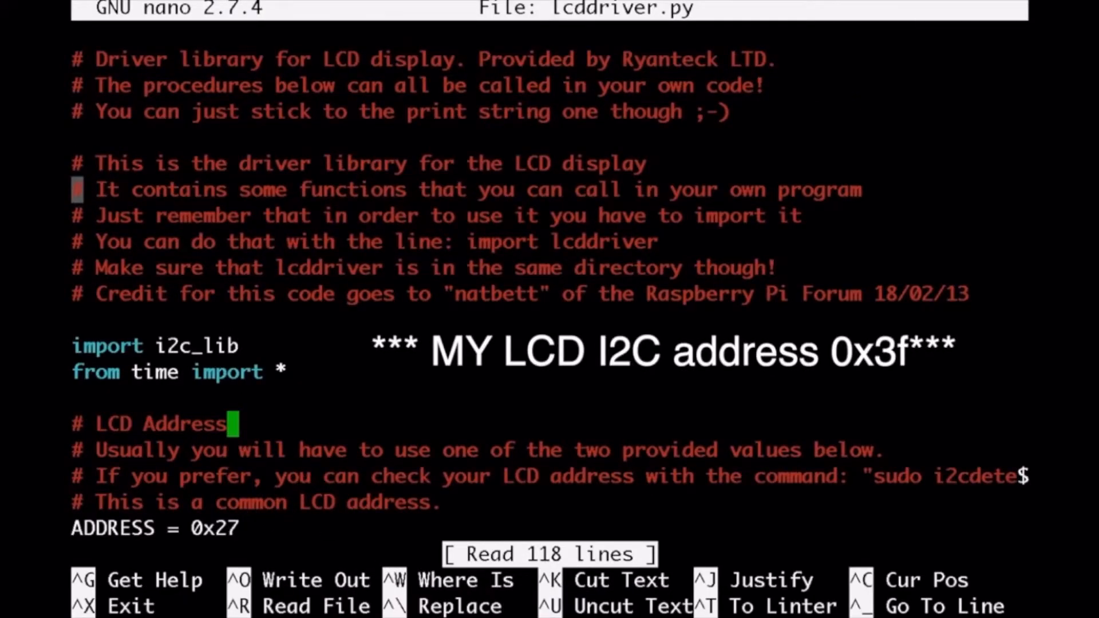
scroll("down", 3)
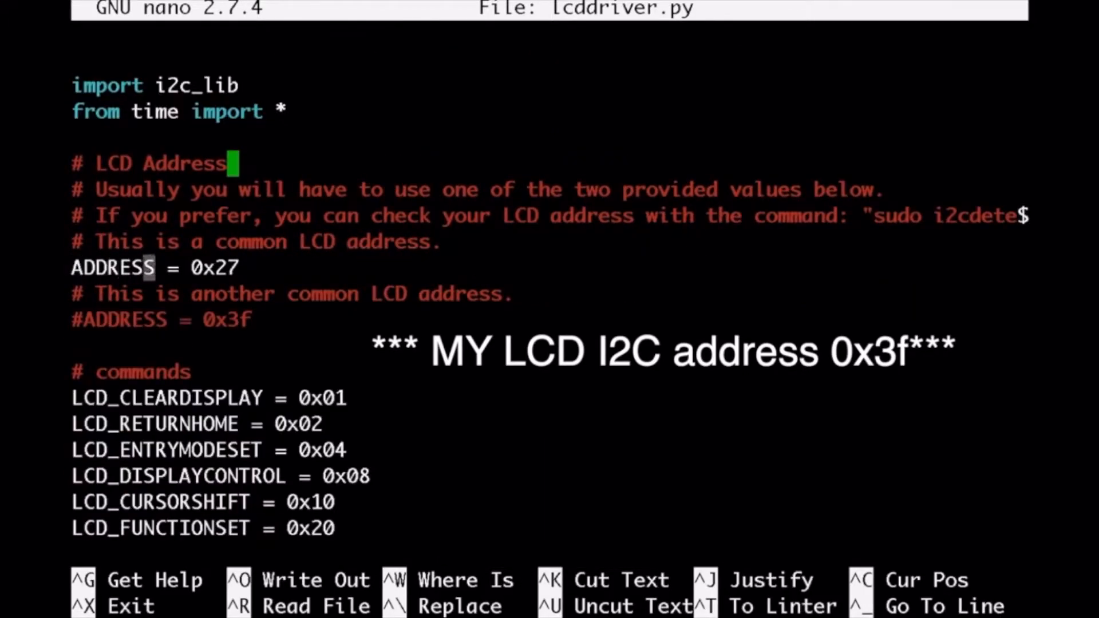
key("BackSpace")
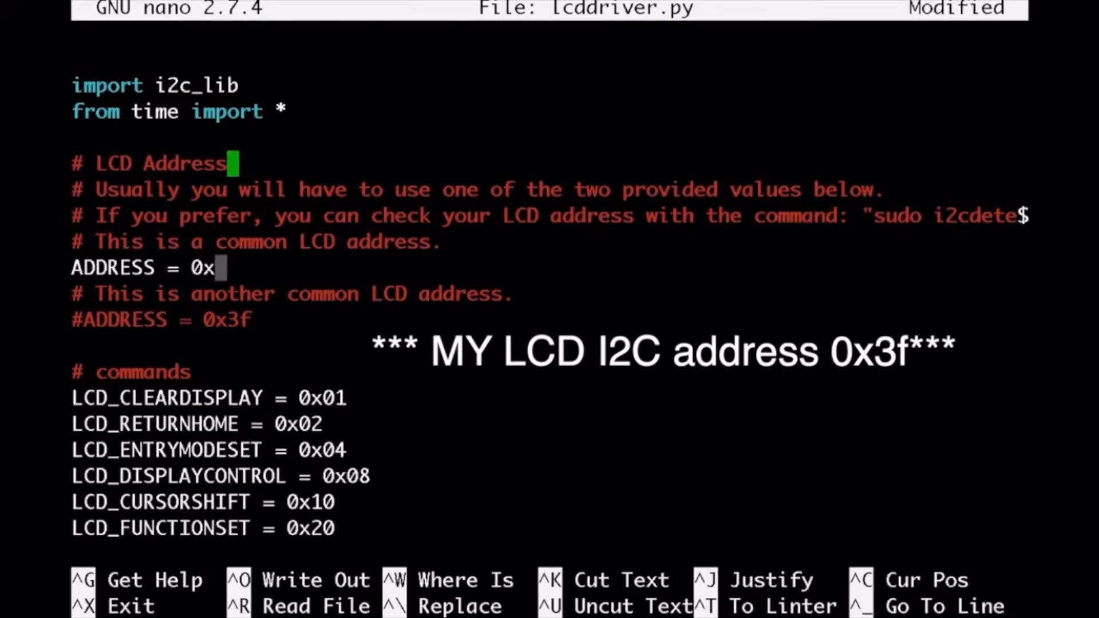
type("3f")
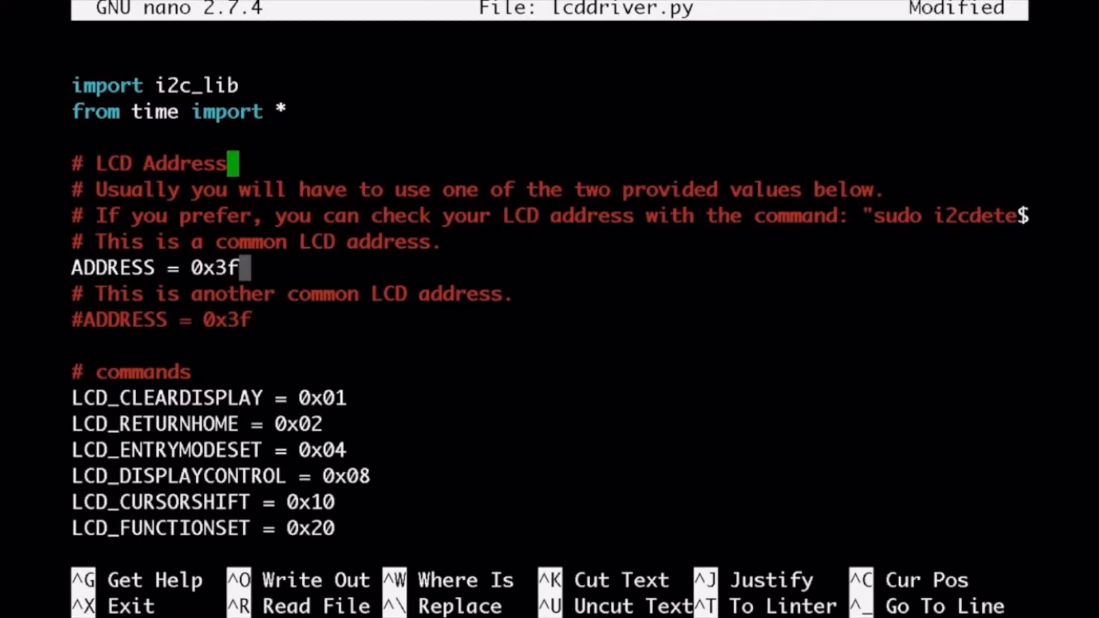
key("ctrl+o")
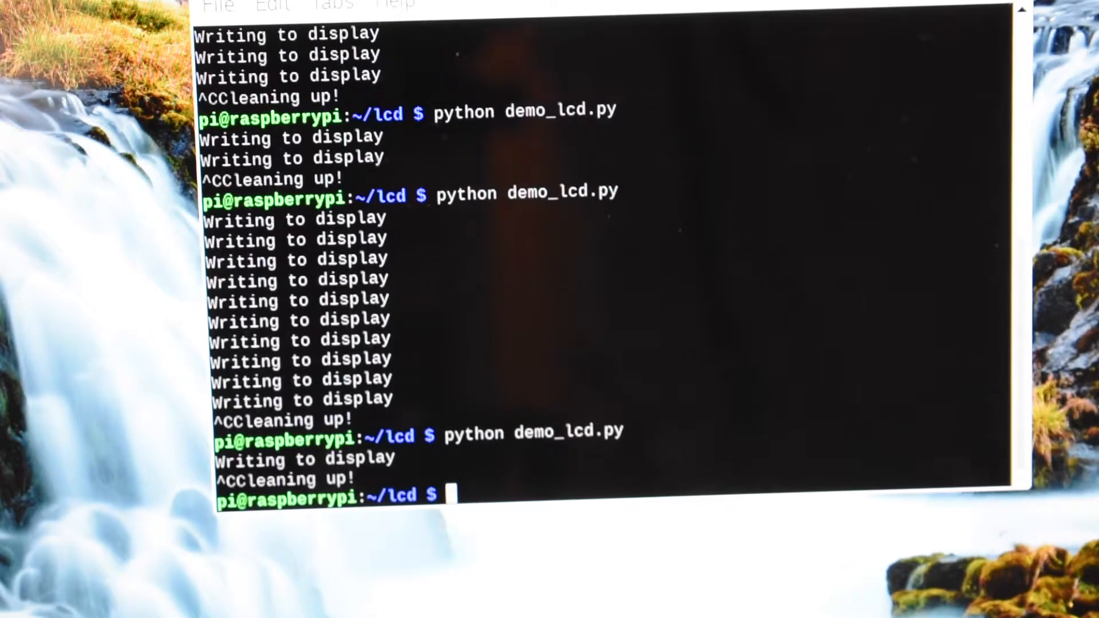
List the lcd folder contents and bring demo_lcd.py up in nano for editing
type("ls")
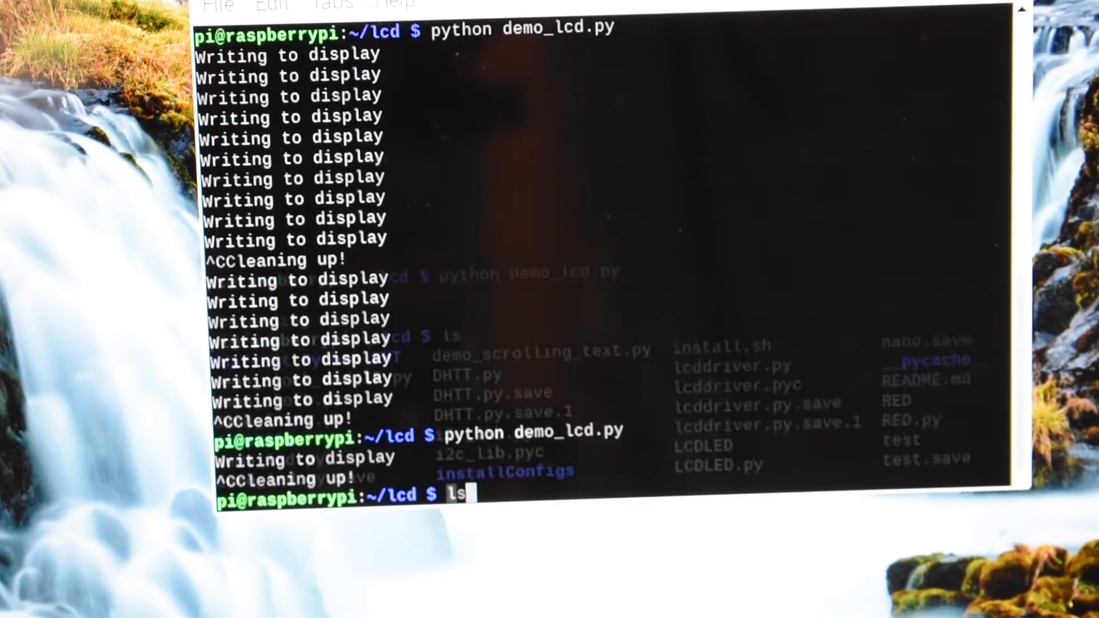
key("Return")
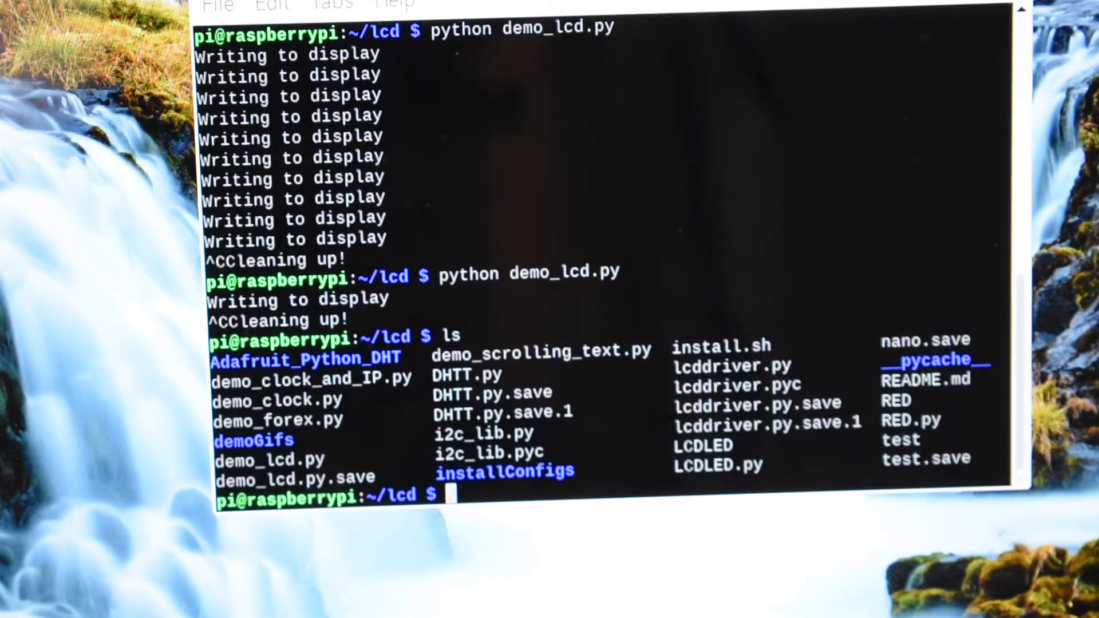
type("python demo_lcd.py")
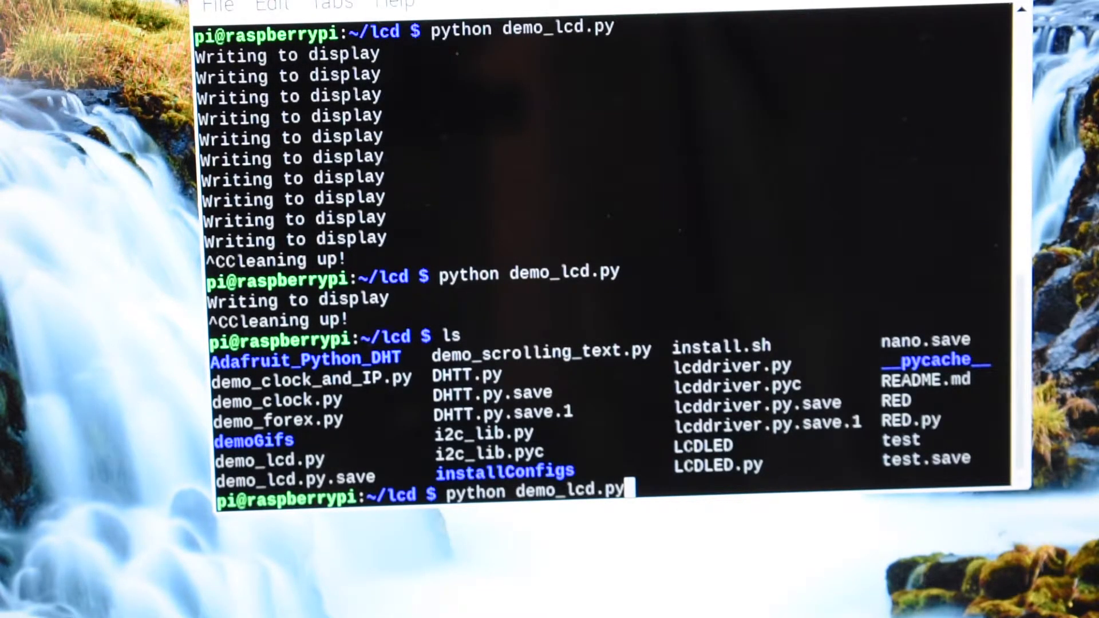
type("nano demo_lcd.py")
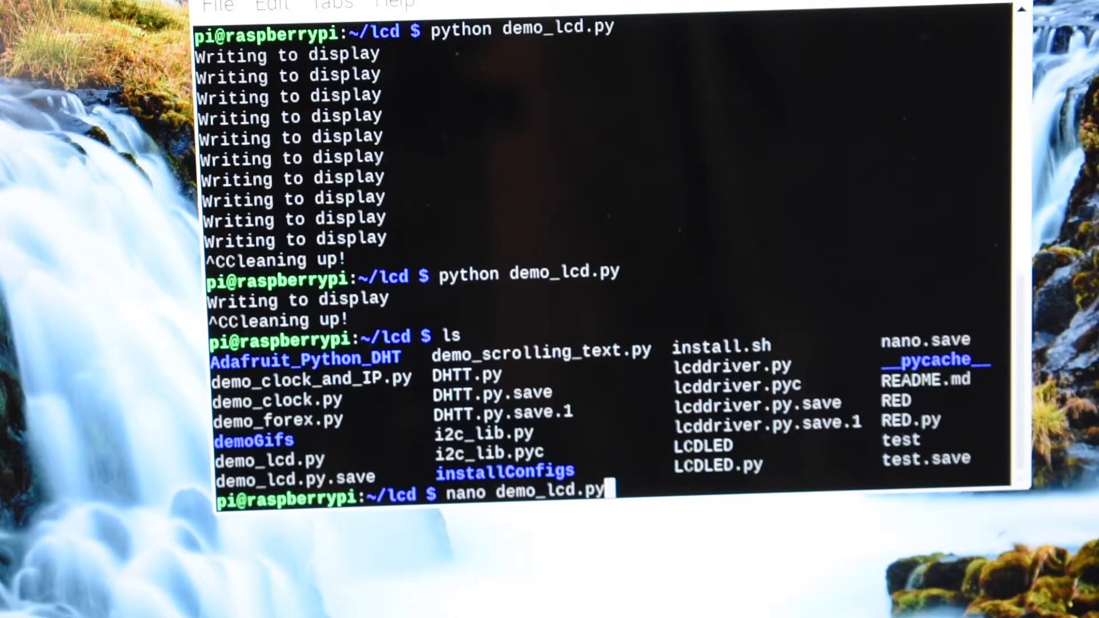
key("Return")
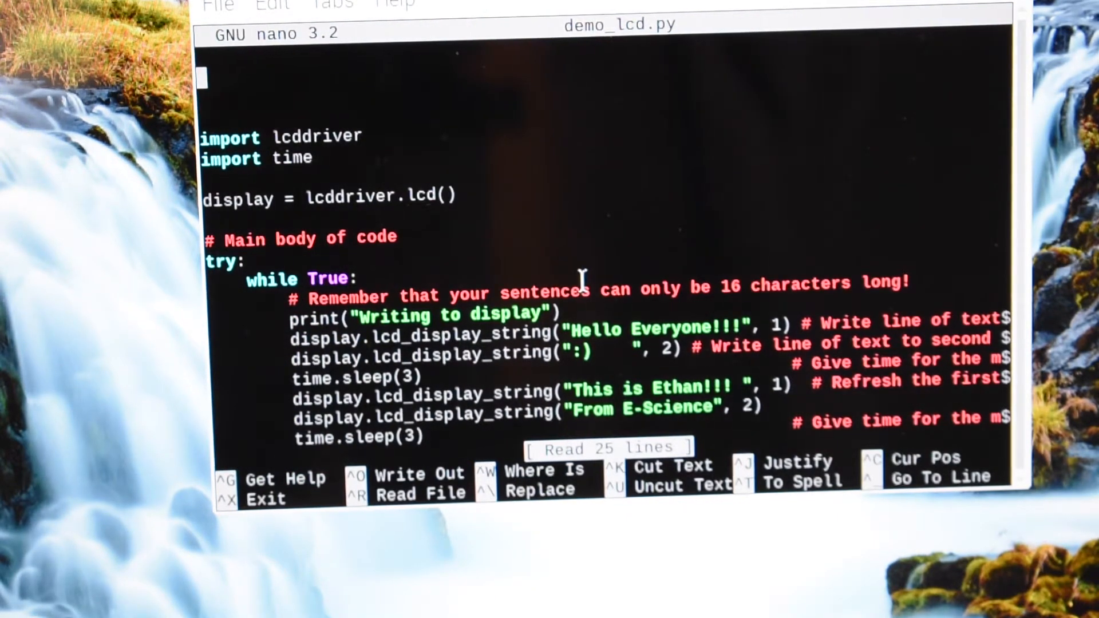